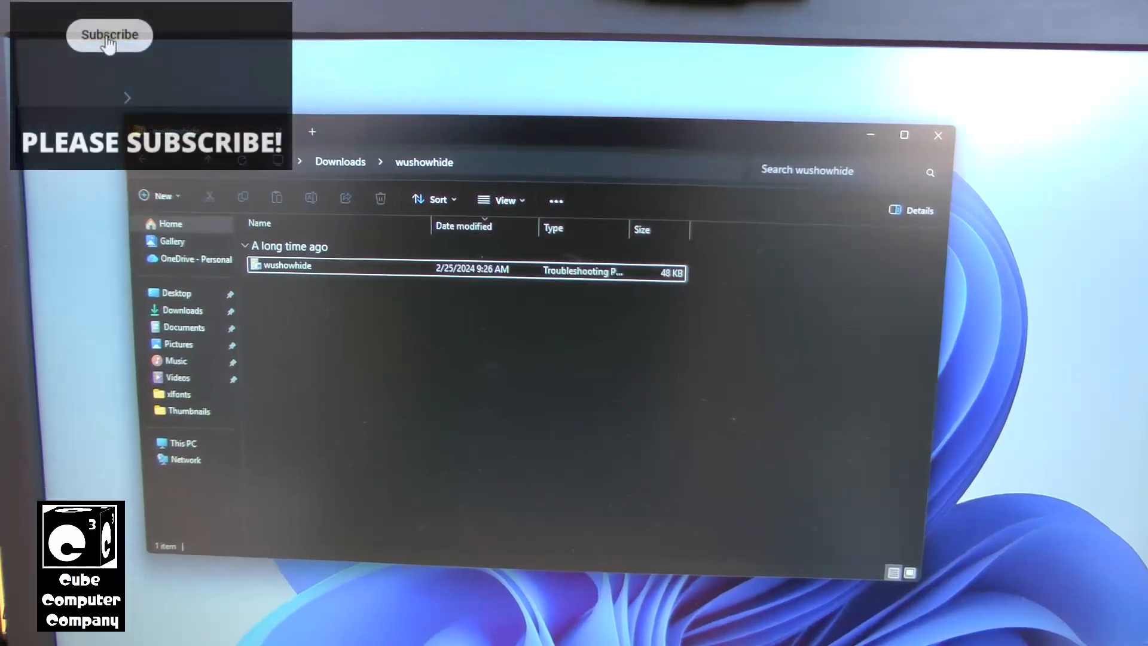
- Launch wushowhide.diagcab from Downloads and continue past the welcome page to the hide-or-show choice
{"action": "left_click", "coordinate": [109, 35]}
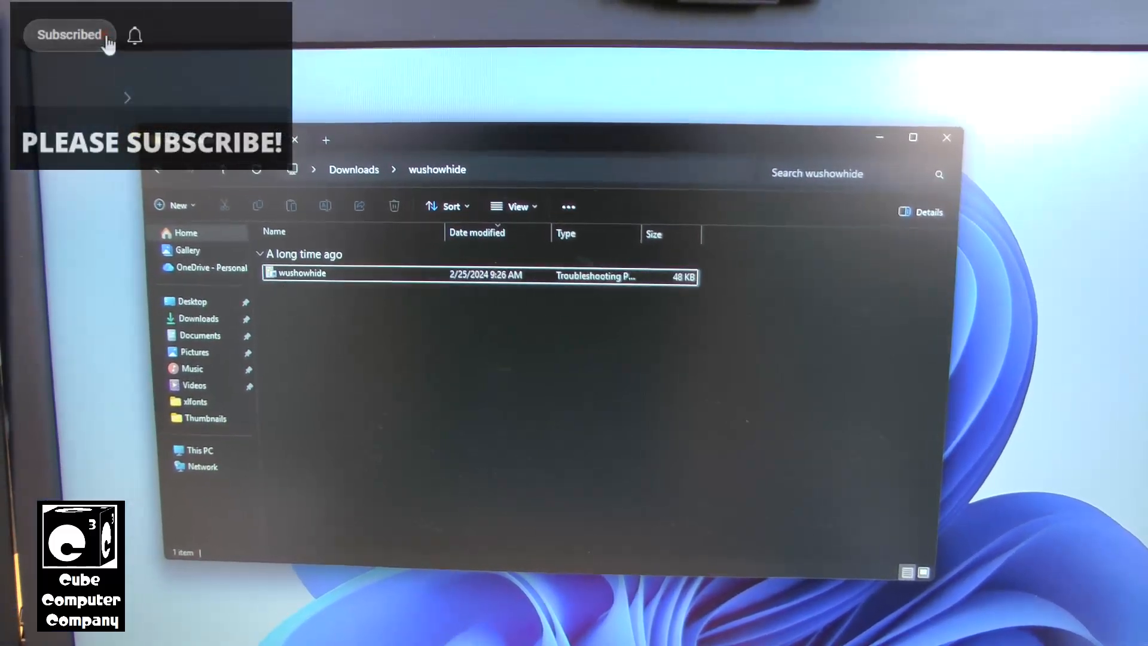
{"action": "left_click", "coordinate": [134, 34]}
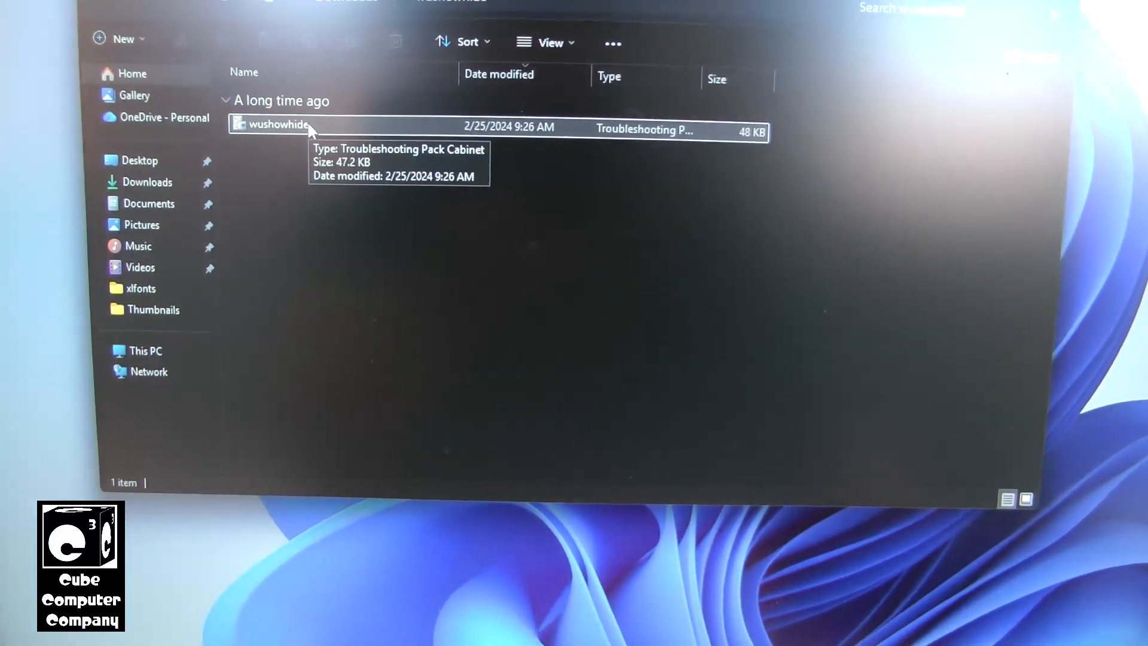
{"action": "double_click", "coordinate": [278, 125]}
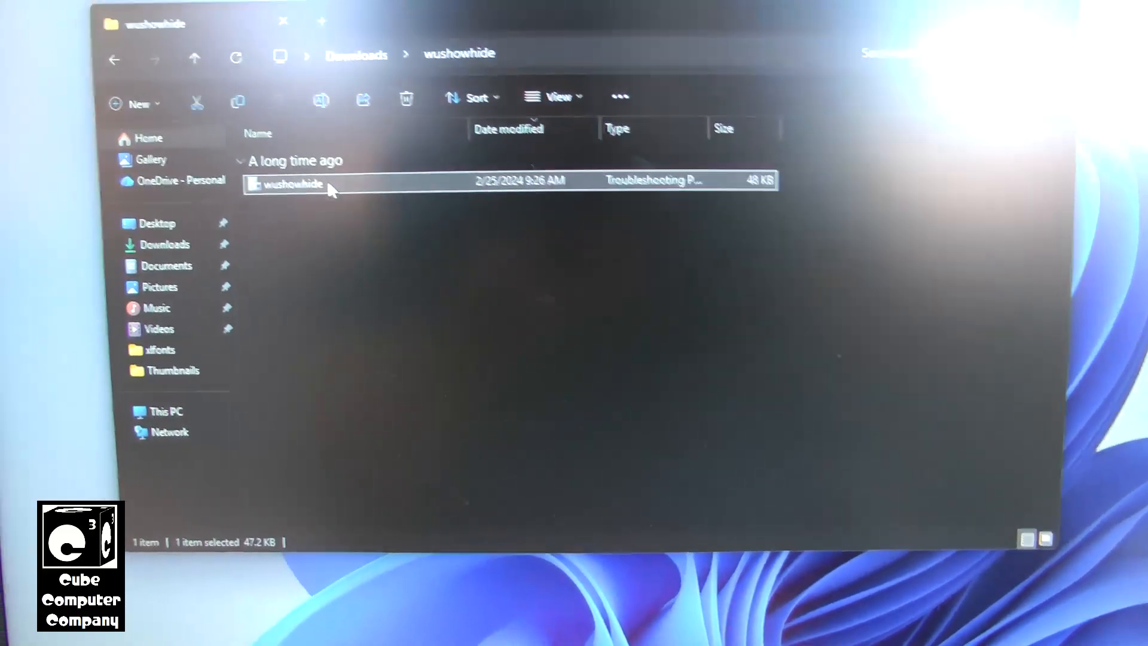
{"action": "double_click", "coordinate": [292, 185]}
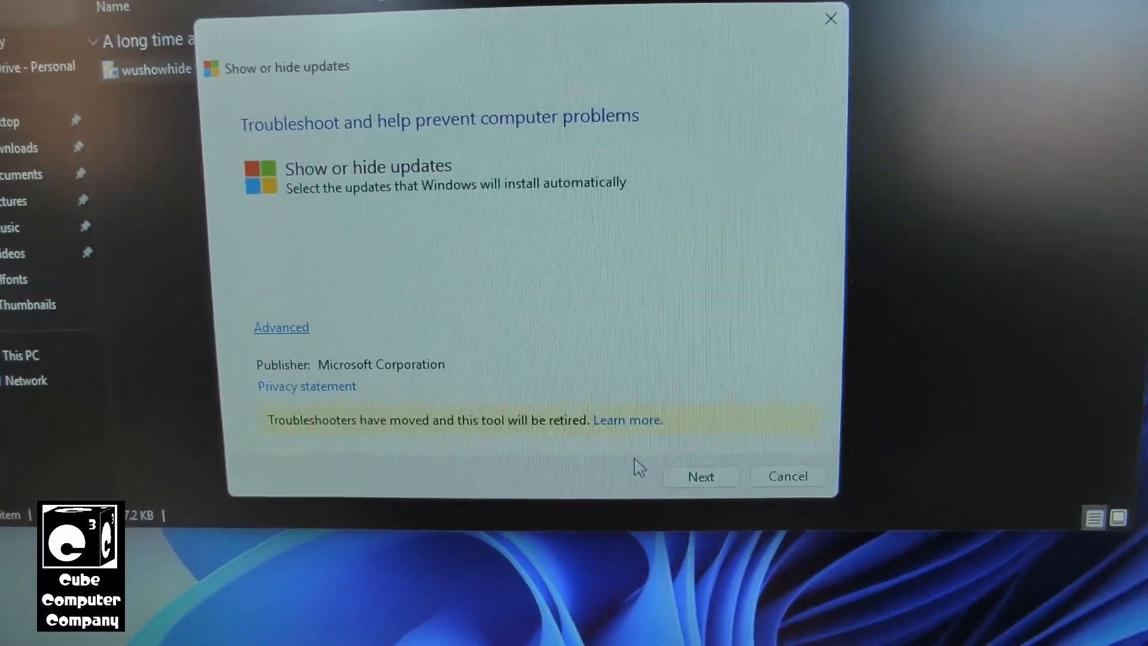
{"action": "left_click", "coordinate": [699, 476]}
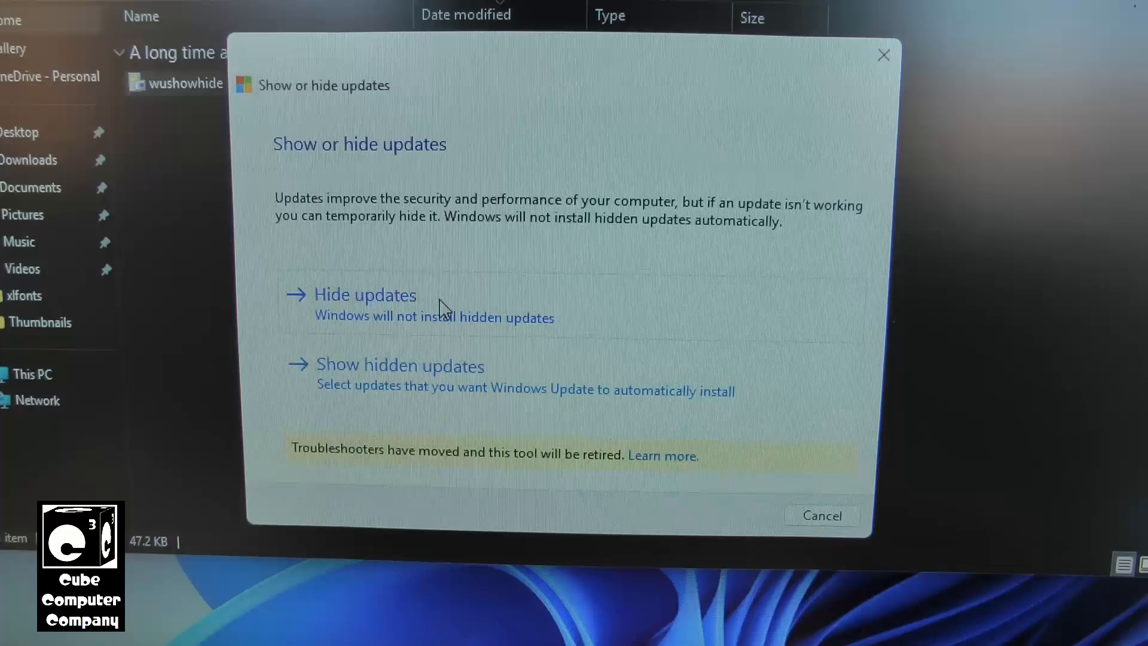
- Choose 'Show hidden updates' to list the hidden Intel - net - 19.51.50.2 driver
{"action": "left_click", "coordinate": [364, 294]}
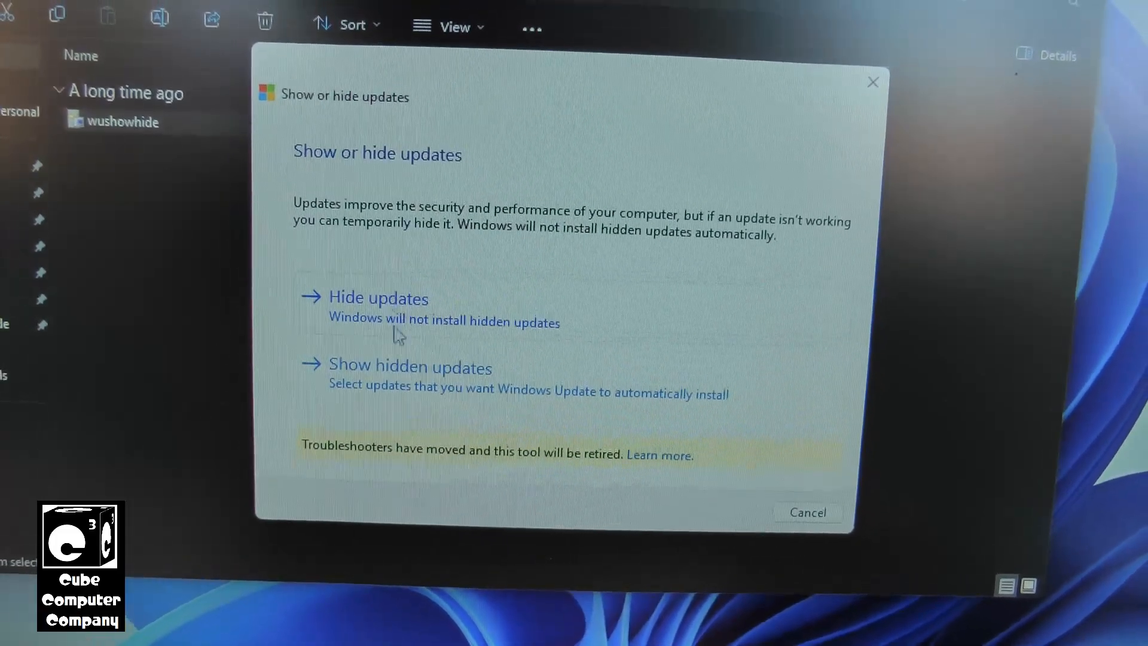
{"action": "left_click", "coordinate": [410, 366]}
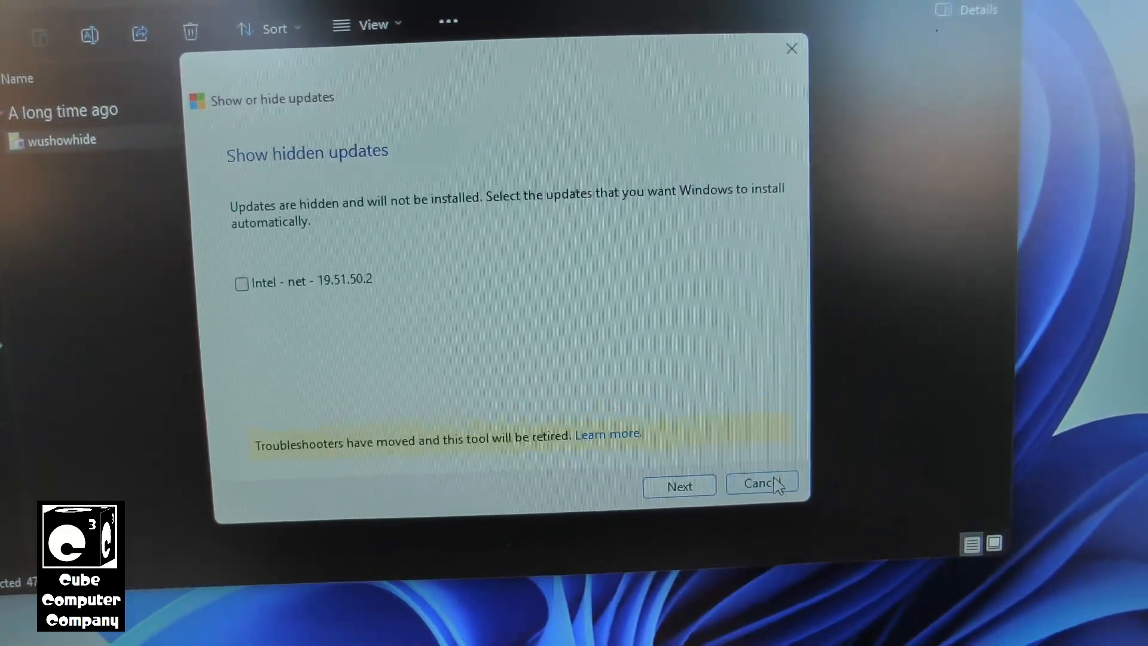
- Cancel out of the hidden-updates list, relaunch wushowhide and continue past its introduction again
{"action": "left_click", "coordinate": [761, 483]}
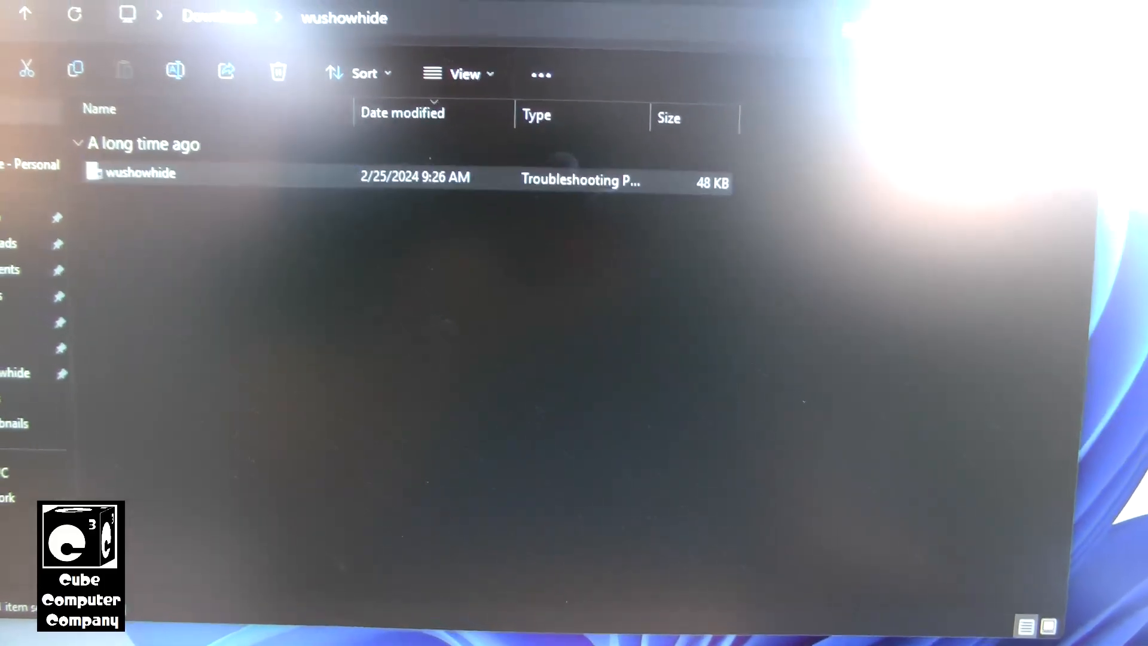
{"action": "double_click", "coordinate": [139, 174]}
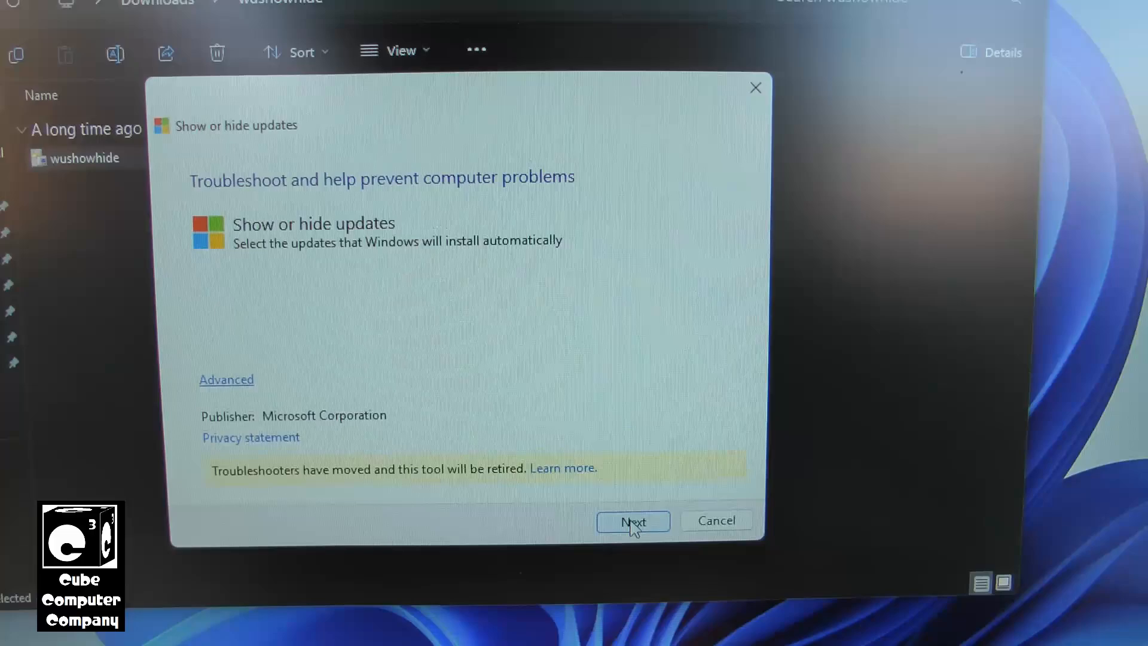
{"action": "left_click", "coordinate": [632, 521]}
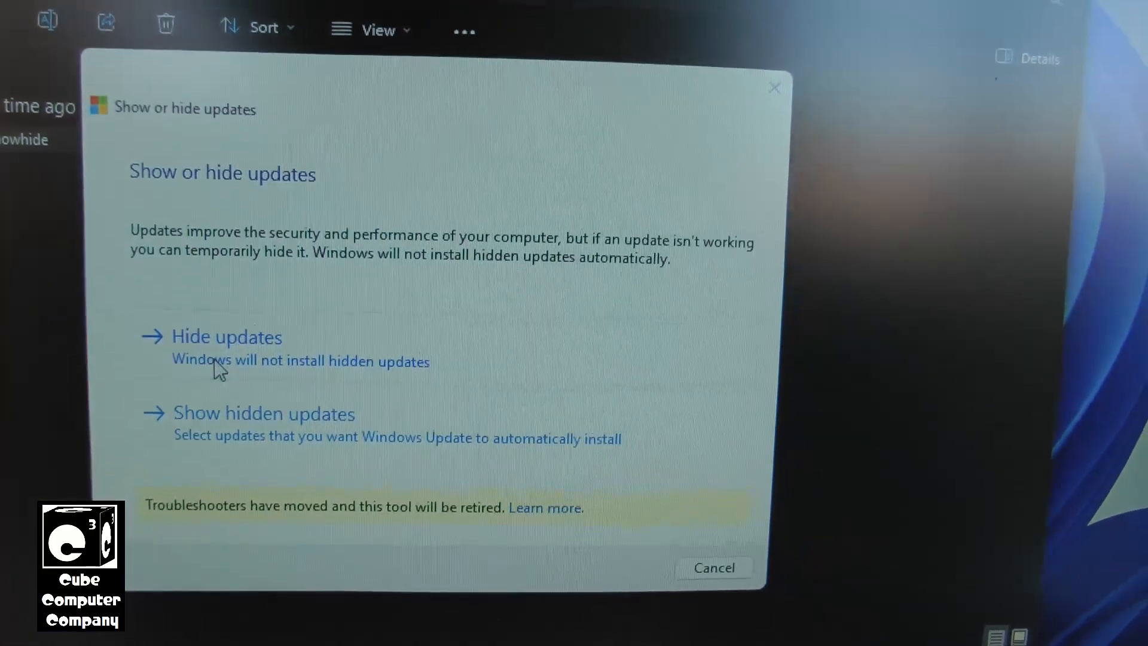
- Choose 'Hide updates' so the Intel Corporation - Bluetooth - 20.100.10.10 driver is listed for hiding
{"action": "left_click", "coordinate": [226, 336]}
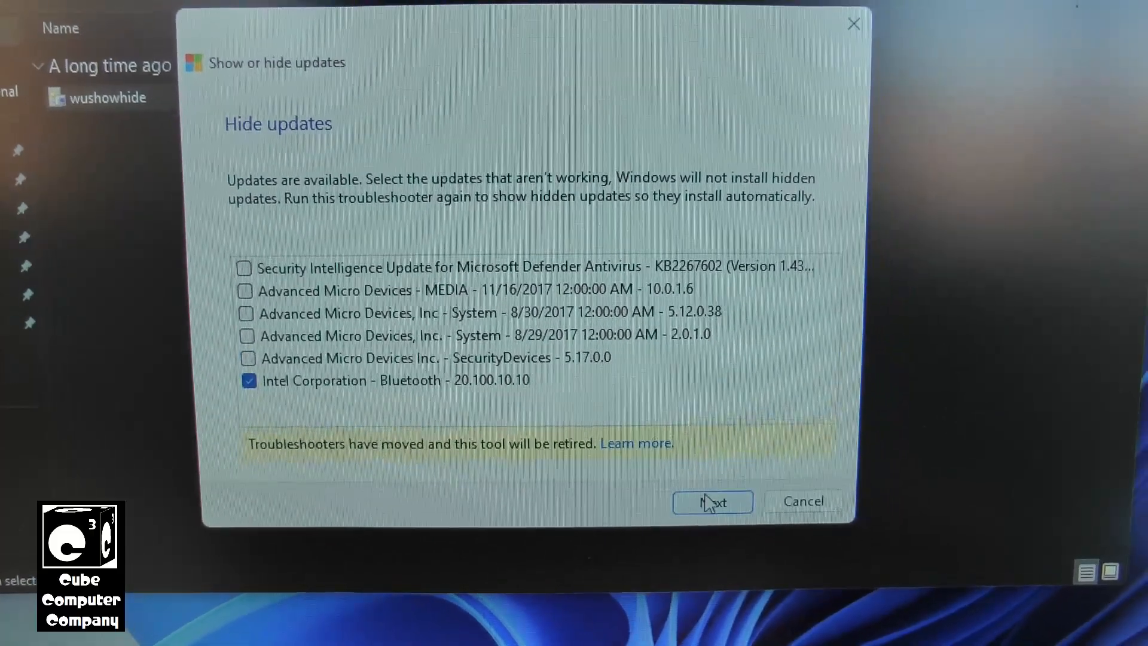
- Hide the ticked Intel Bluetooth 20.100.10.10 update, get 'Troubleshooting has completed' with Fixed, and close
{"action": "left_click", "coordinate": [711, 501]}
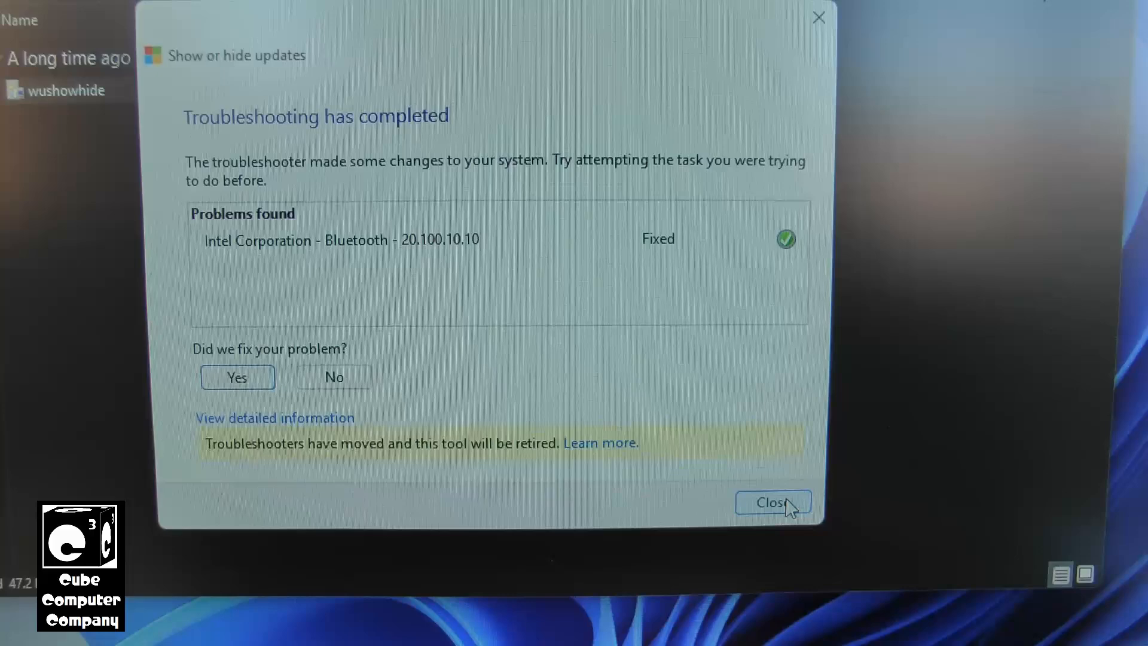
{"action": "left_click", "coordinate": [772, 504]}
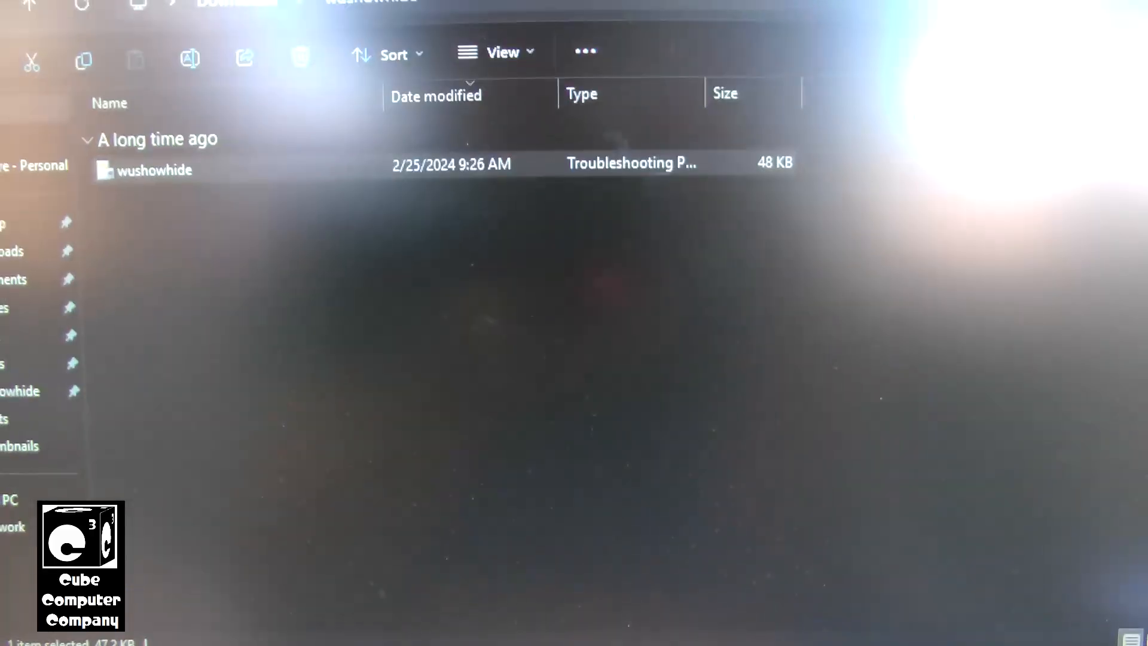